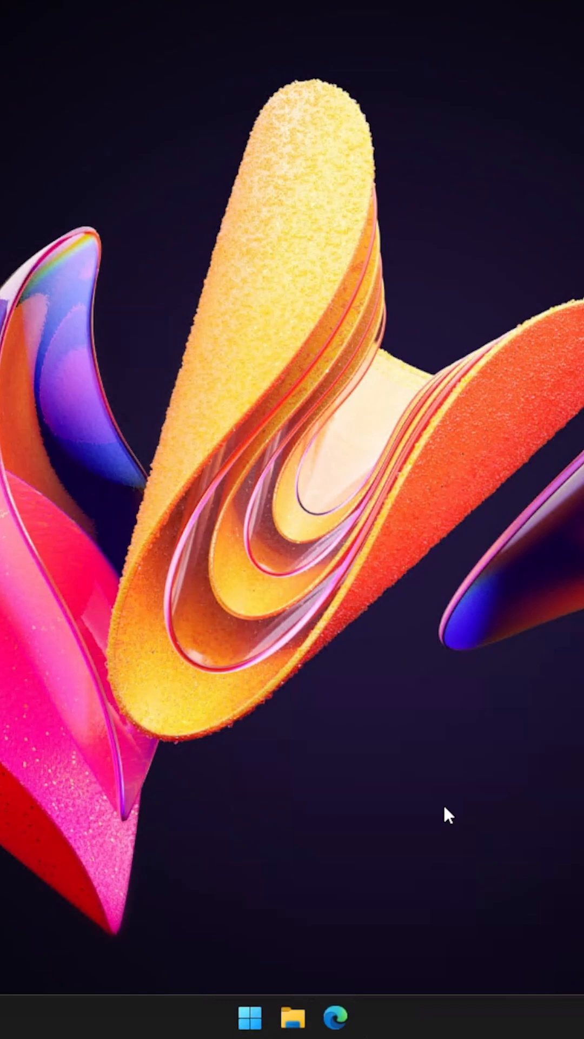
pyautogui.moveTo(425, 758)
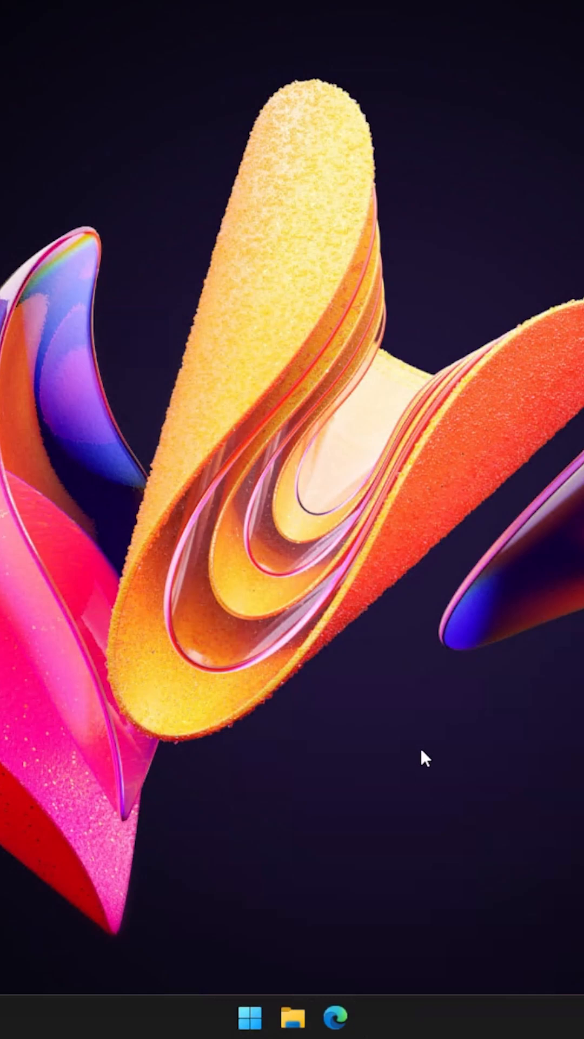
pyautogui.moveTo(275, 997)
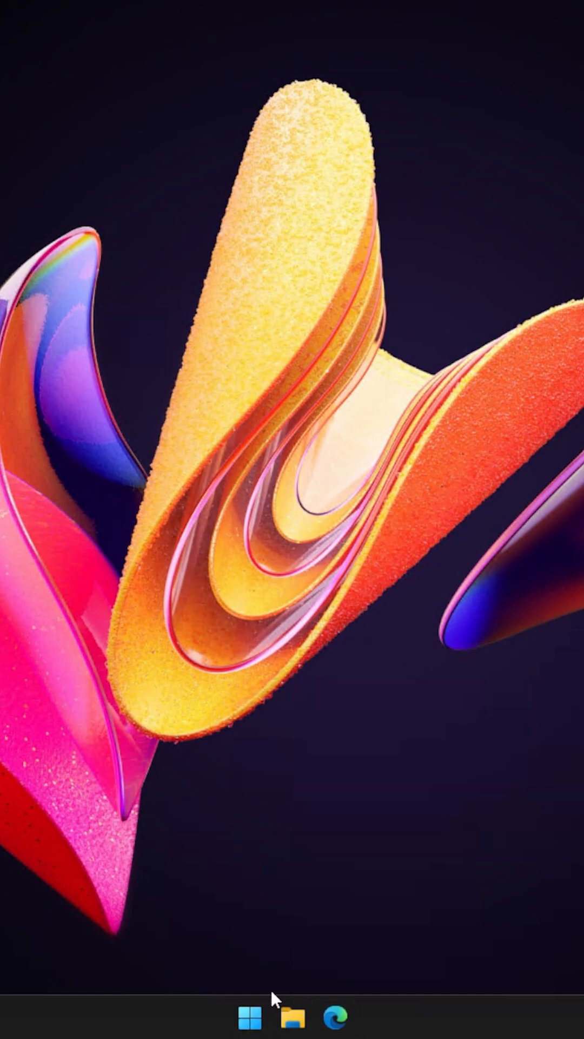
# Step: Launch Settings from Start search and go to the System Recovery page
pyautogui.click(249, 1017)
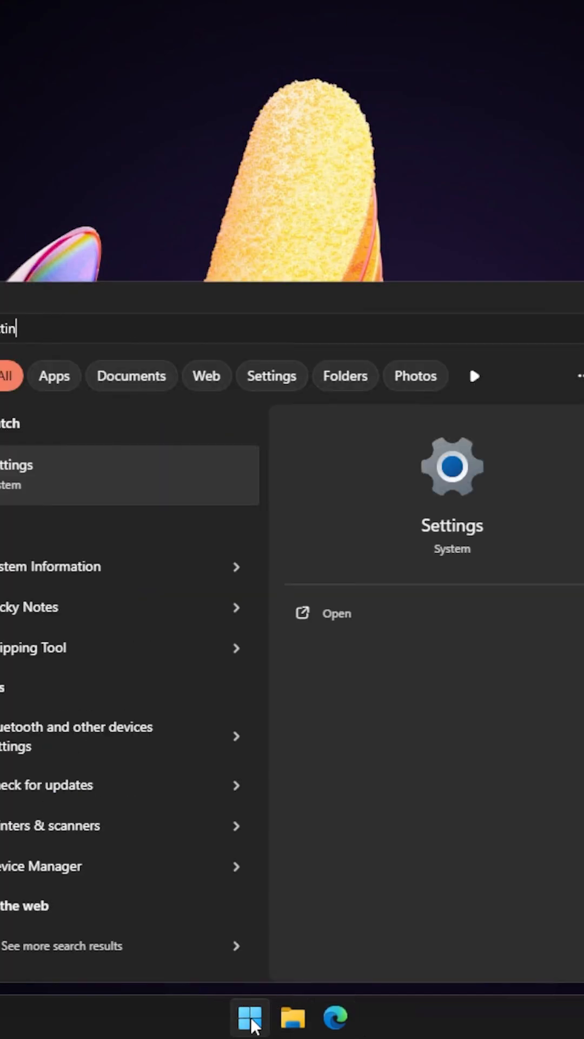
pyautogui.click(452, 491)
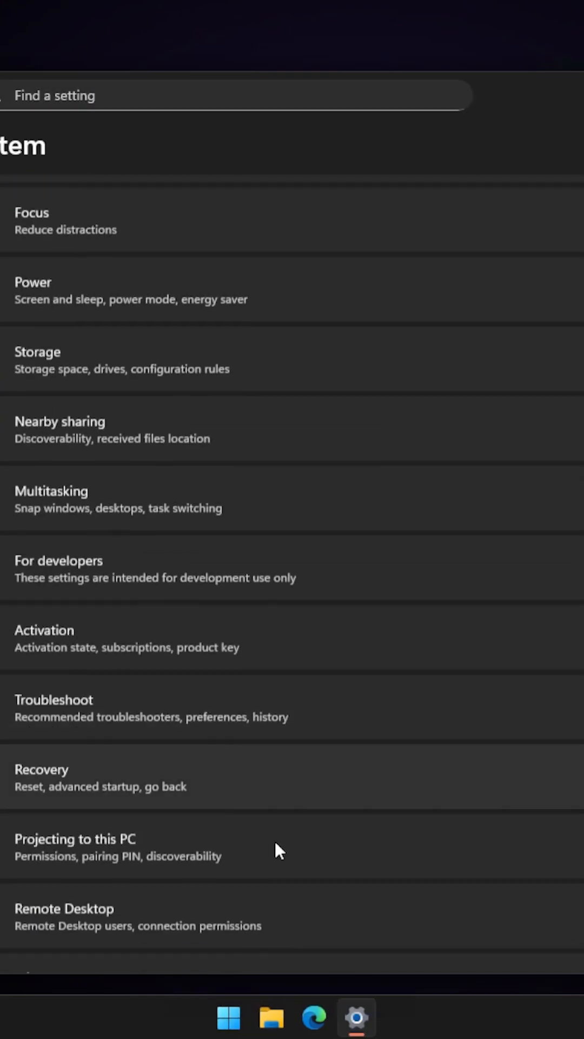
pyautogui.click(41, 775)
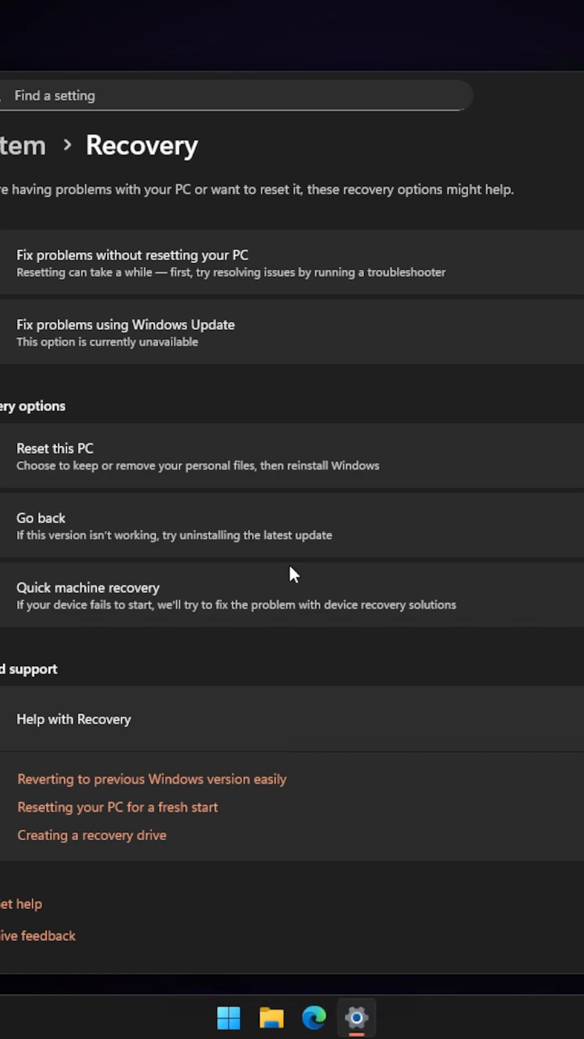
pyautogui.moveTo(16, 530)
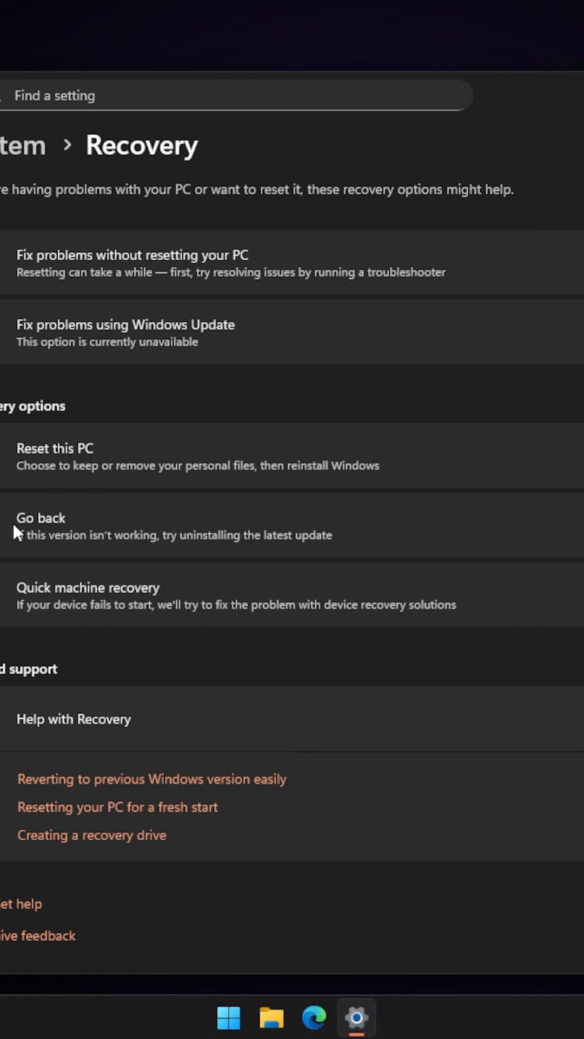
pyautogui.moveTo(19, 568)
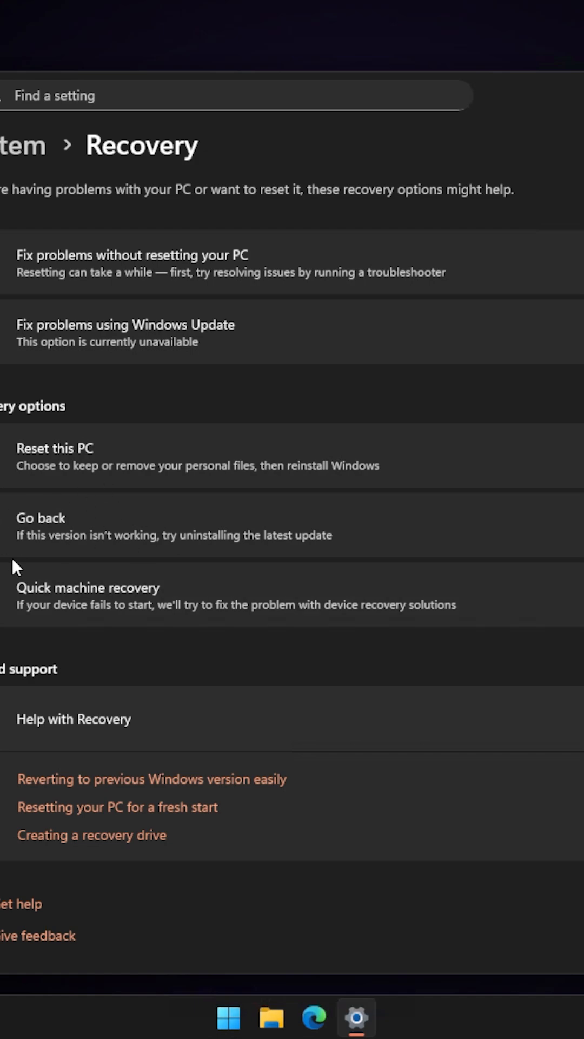
pyautogui.moveTo(317, 547)
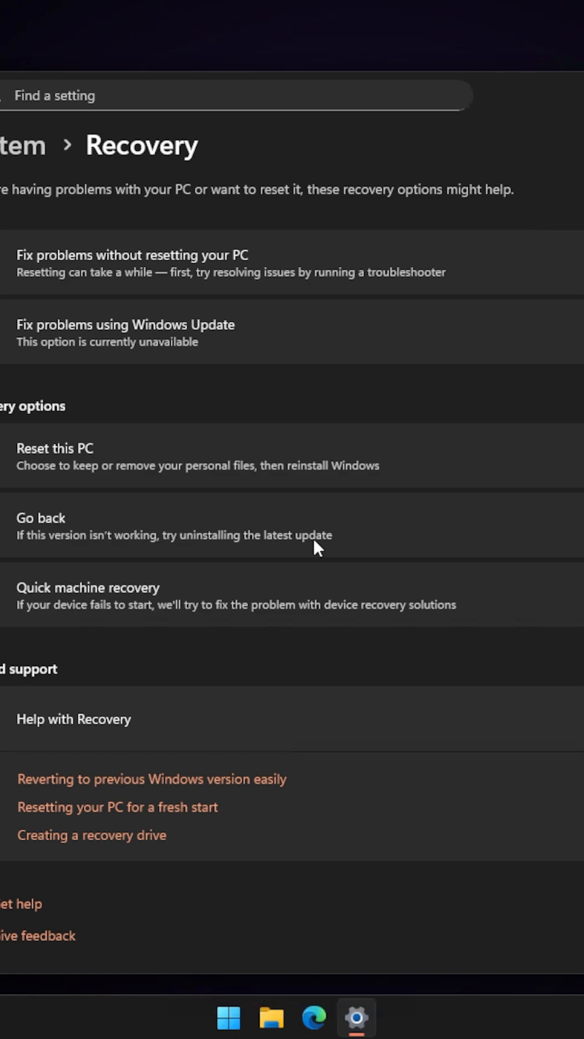
pyautogui.moveTo(423, 539)
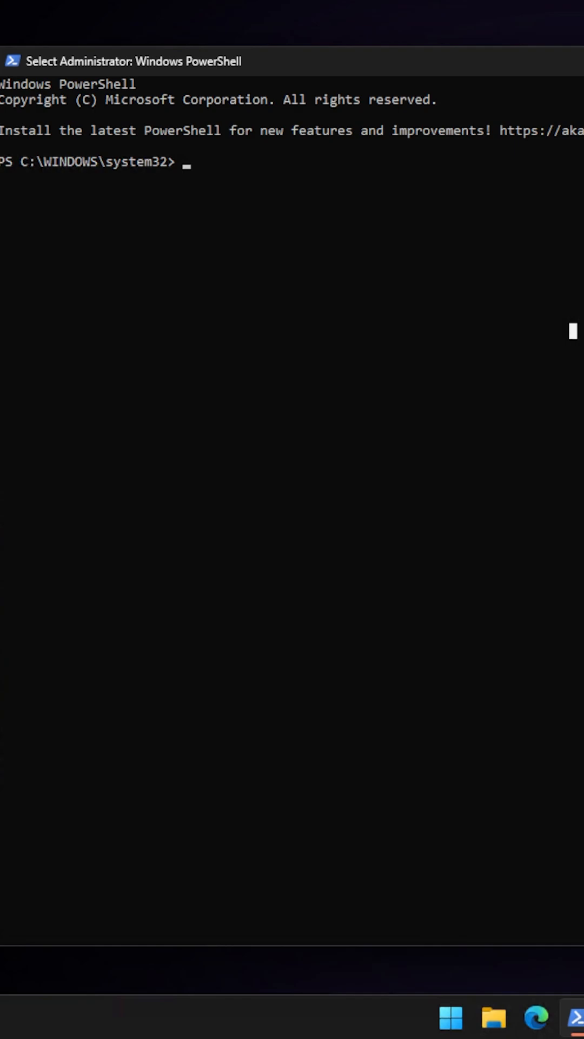
# Step: Run dism /online /get-osuninstallwindow, which reports a 60-day uninstall window
pyautogui.write('dism /online /get')
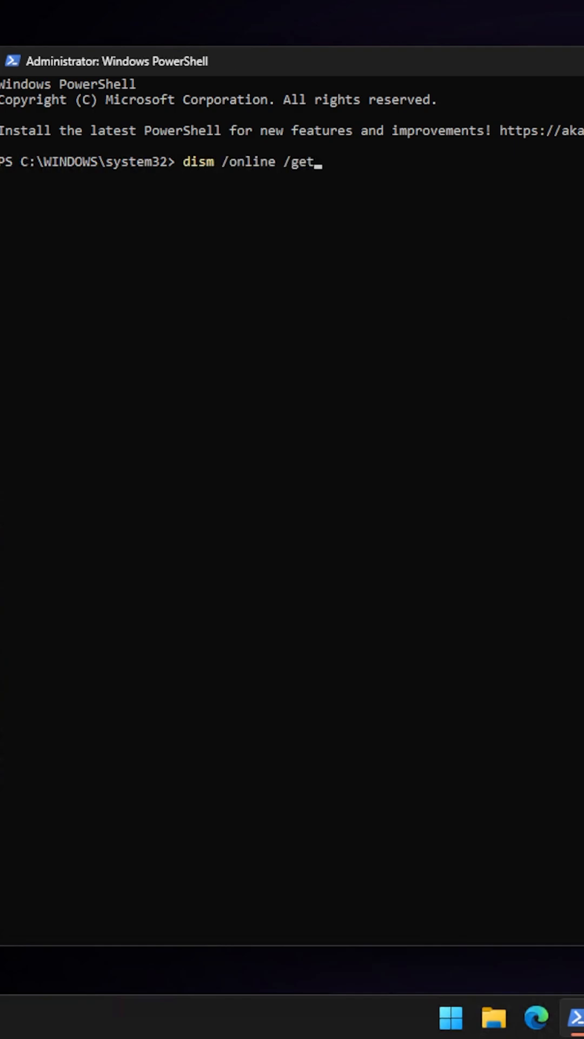
pyautogui.write('-osuninstallwindow')
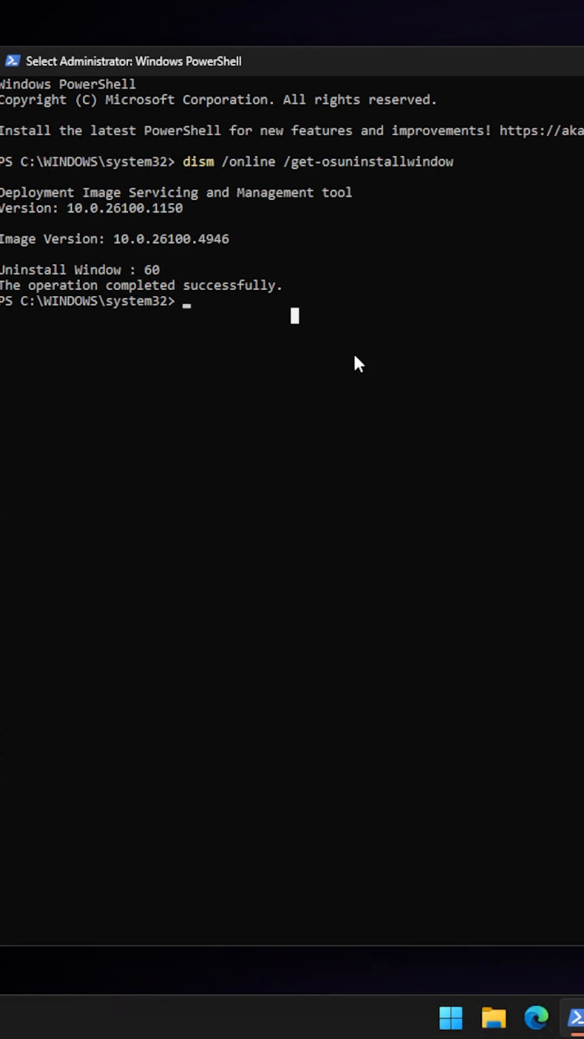
pyautogui.moveTo(383, 305)
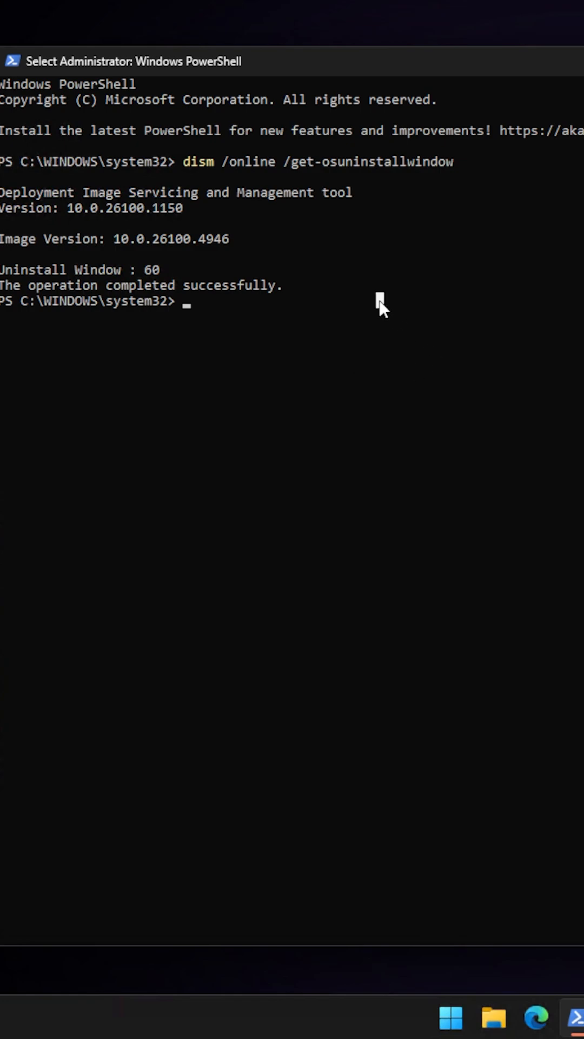
# Step: Start the command dism /online /set-osuninstallwindow /value: up to the days value
pyautogui.write('dism /online')
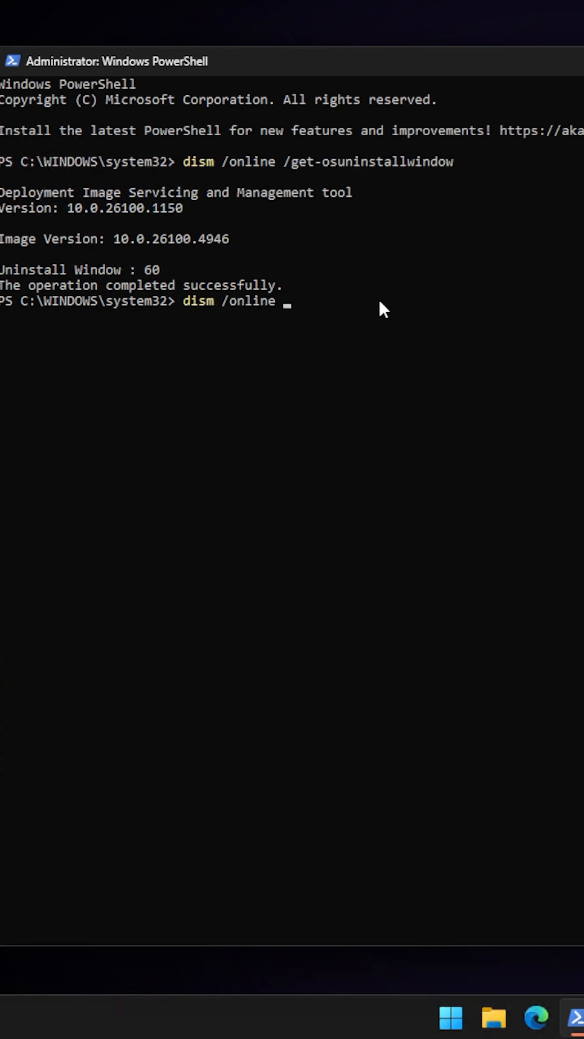
pyautogui.write('/set-osuni')
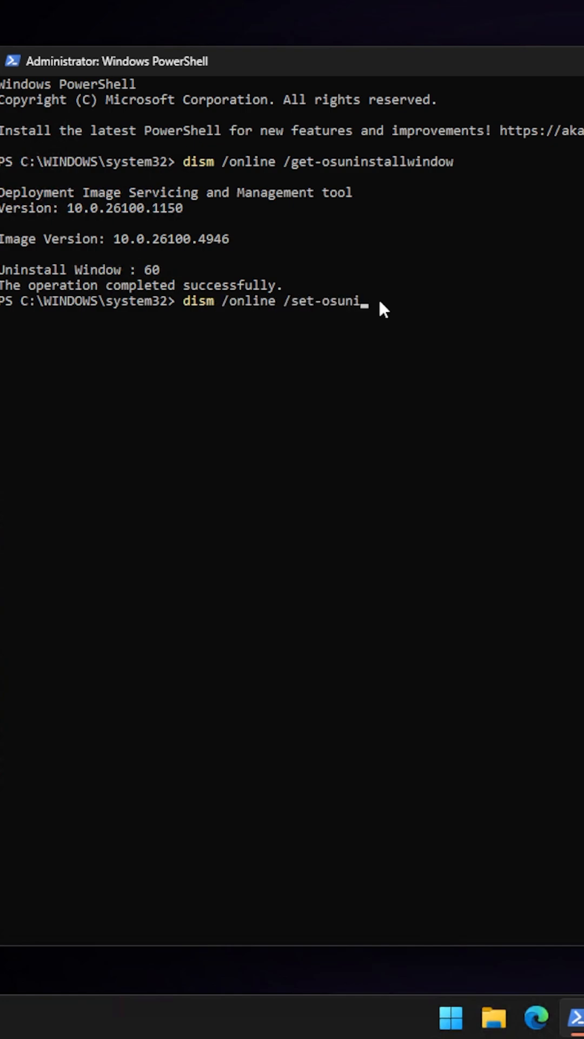
pyautogui.write('stallwindow /v')
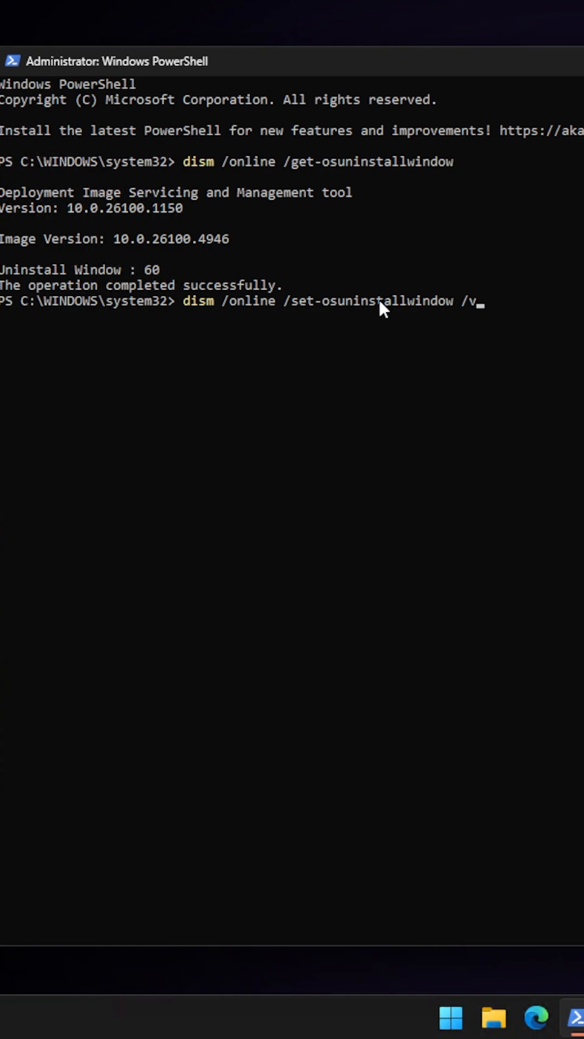
pyautogui.write('alue:')
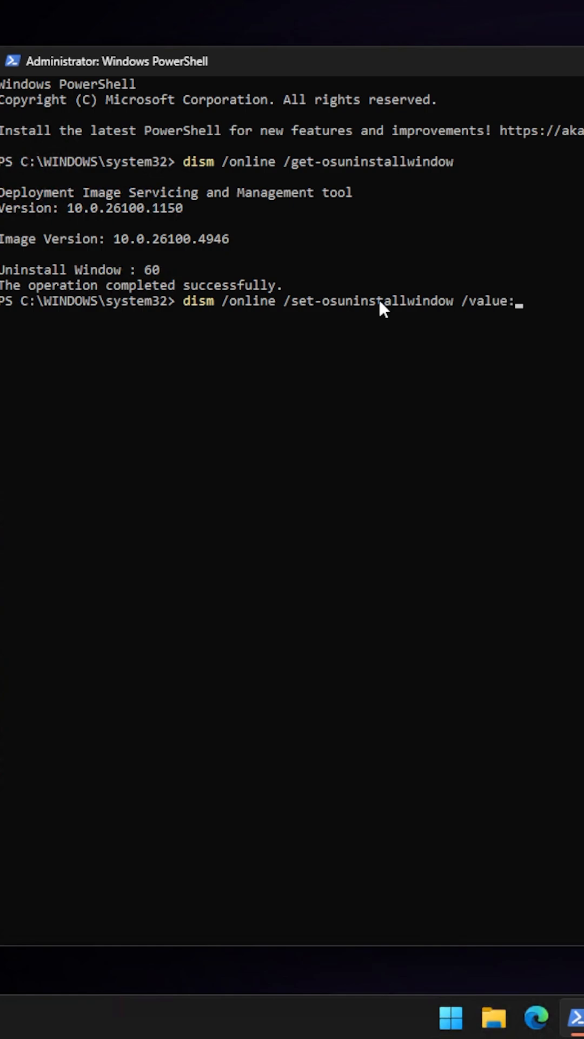